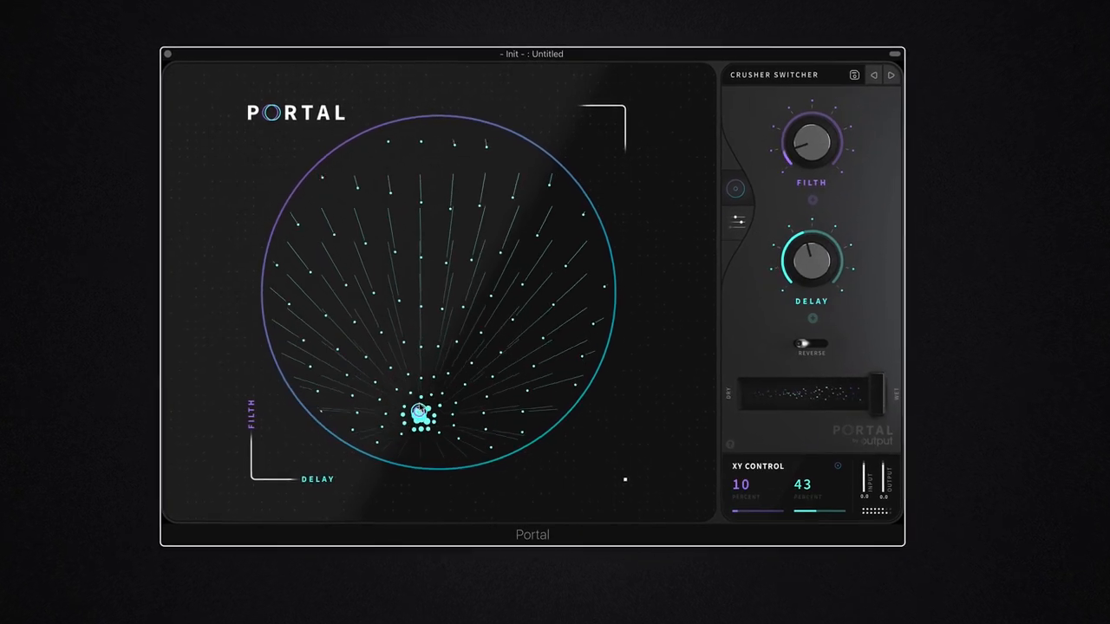
# - Drag the Crusher Switcher XY point so Filth and Delay both read about 75 percent
pyautogui.moveTo(423, 416); pyautogui.dragTo(507, 221)
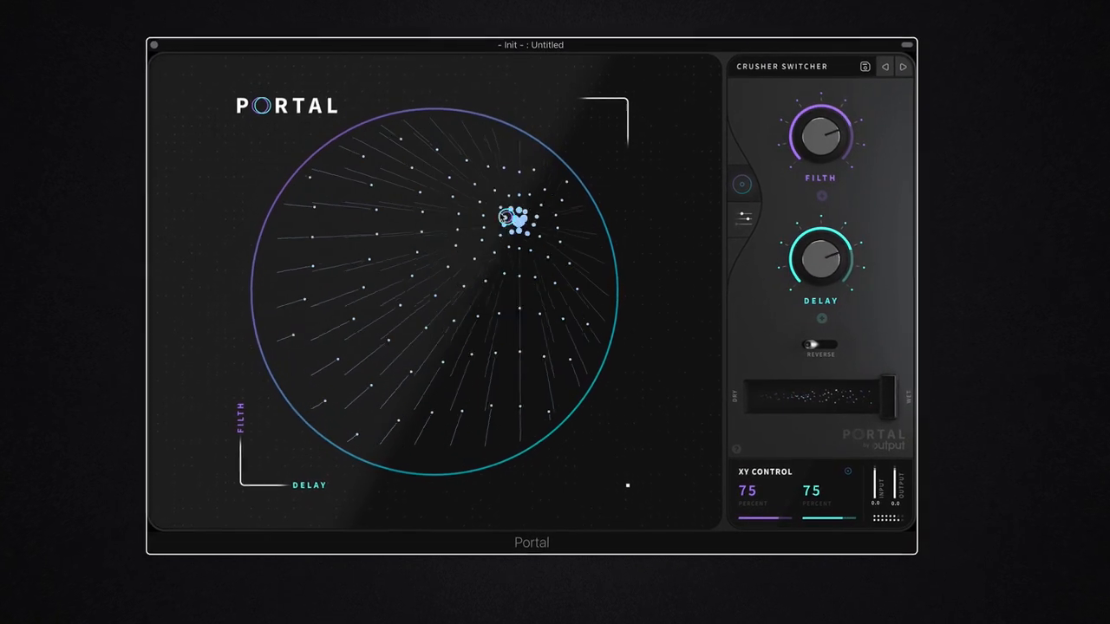
pyautogui.moveTo(514, 220); pyautogui.dragTo(505, 379)
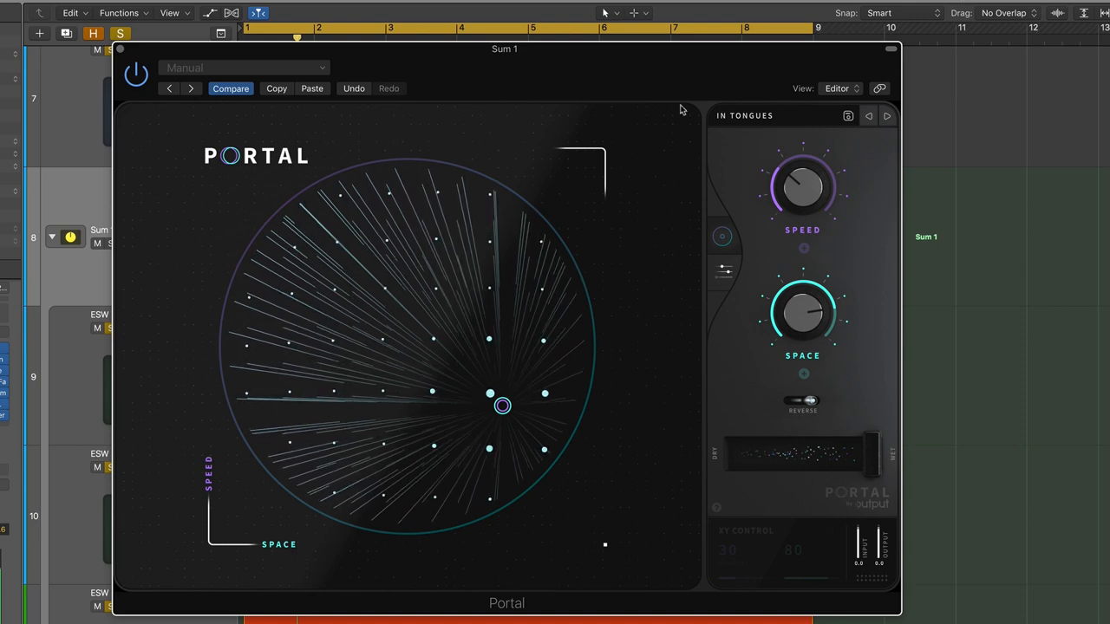
# - Sweep the In Tongues XY point around the pad, settling at Speed 57 and Space 33
pyautogui.moveTo(501, 405); pyautogui.dragTo(355, 333)
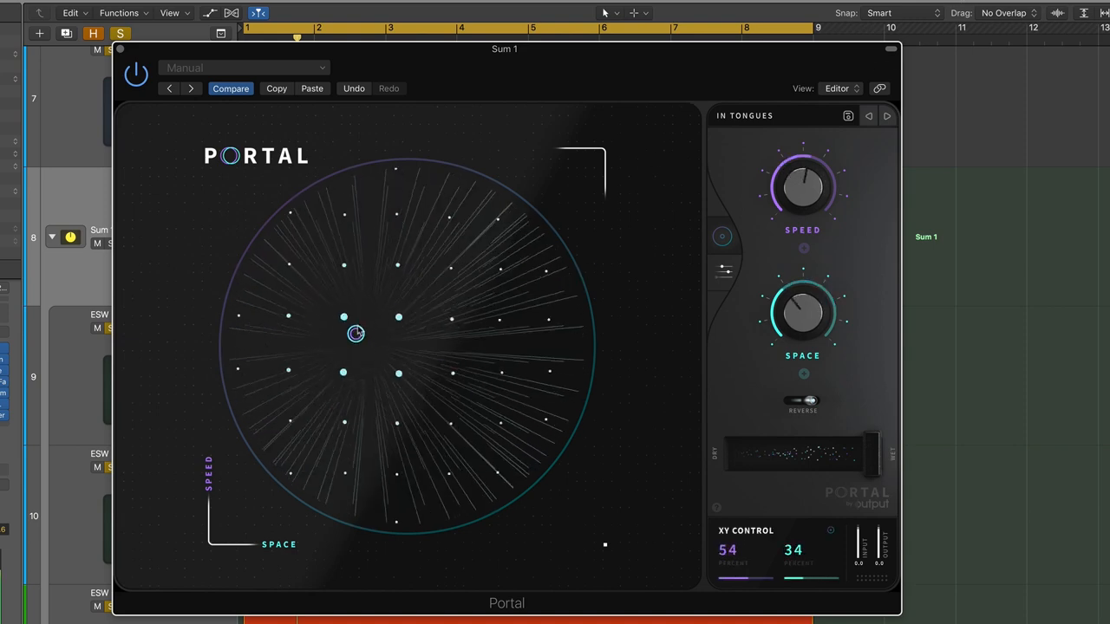
pyautogui.moveTo(355, 334); pyautogui.dragTo(362, 338)
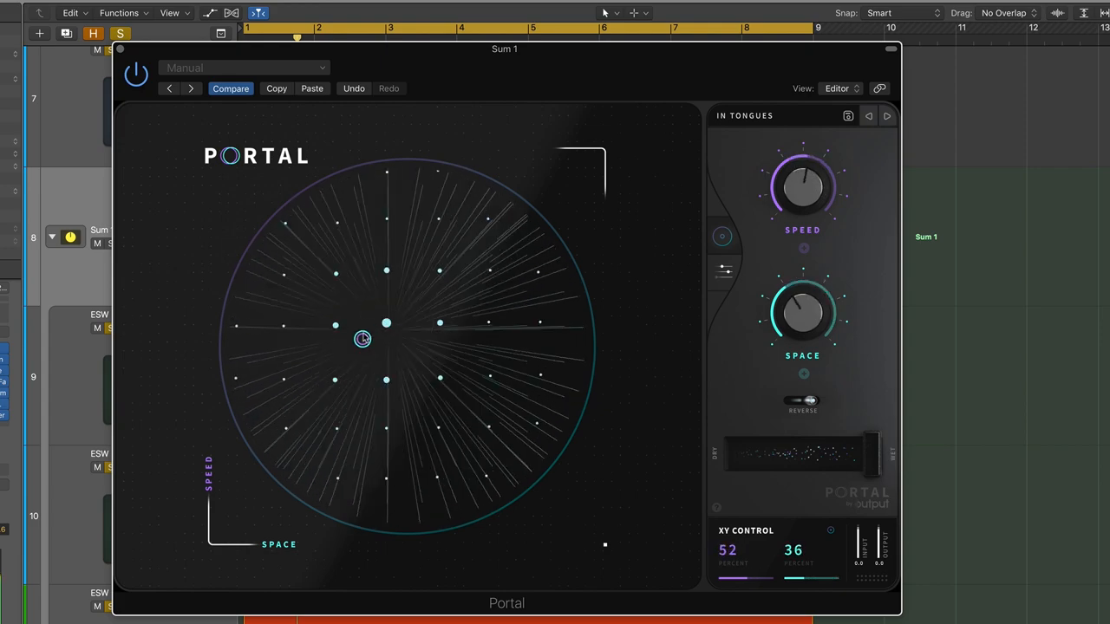
pyautogui.moveTo(362, 338); pyautogui.dragTo(365, 362)
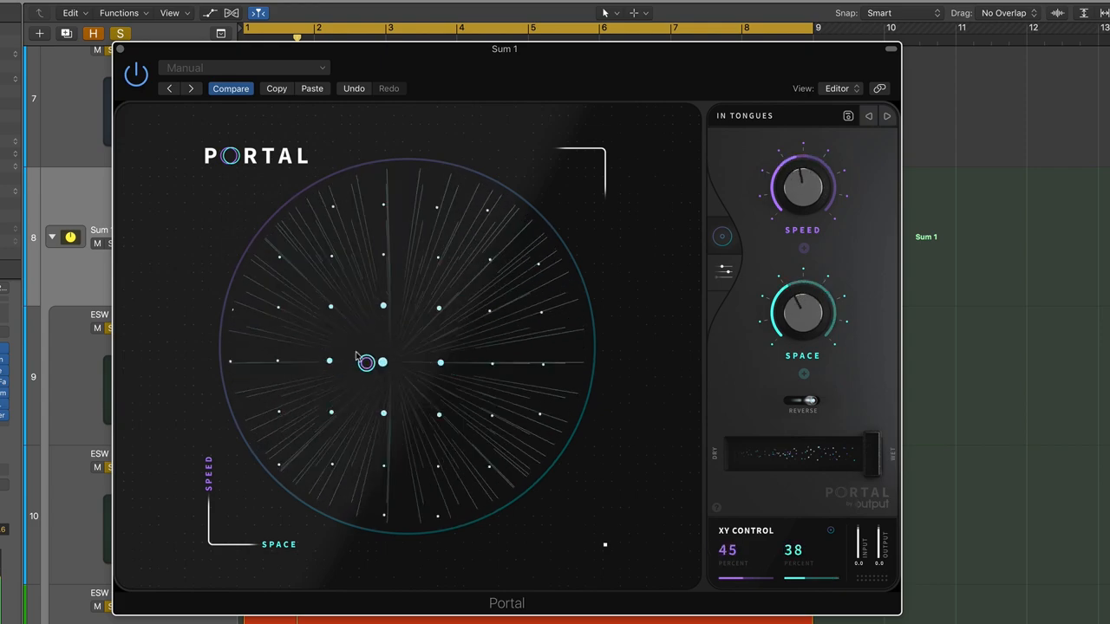
pyautogui.moveTo(365, 362); pyautogui.dragTo(297, 305)
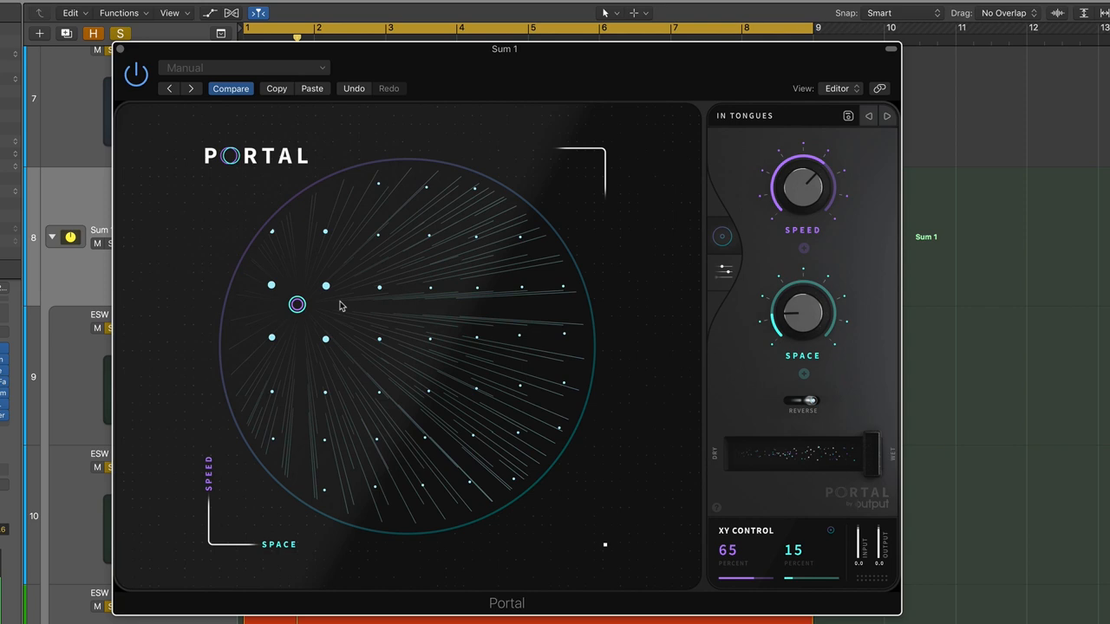
pyautogui.moveTo(296, 304); pyautogui.dragTo(373, 351)
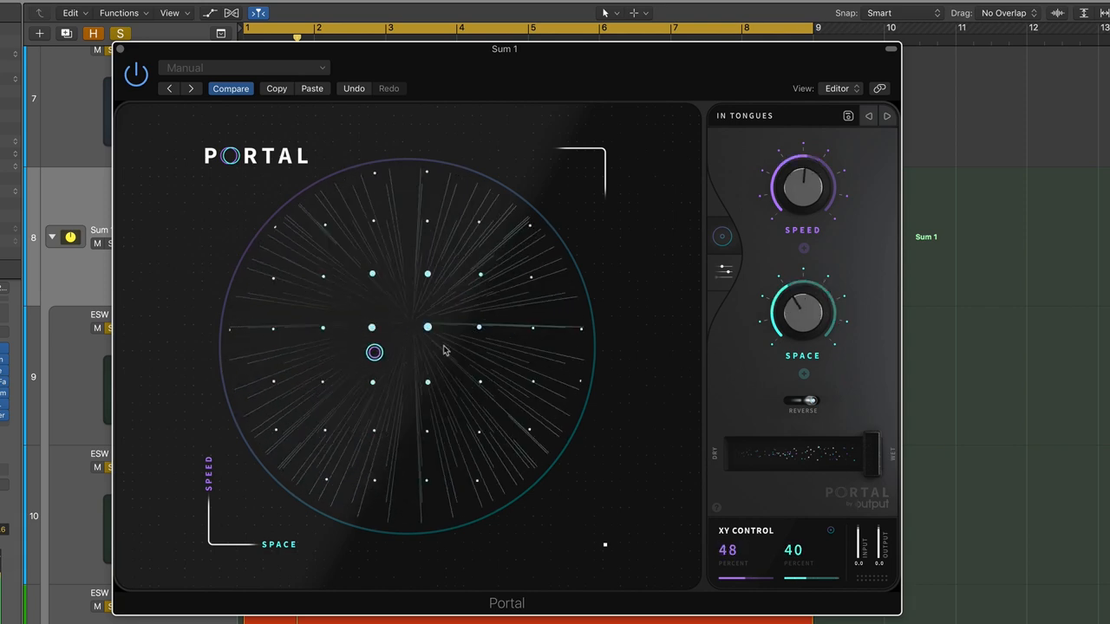
pyautogui.moveTo(373, 351); pyautogui.dragTo(322, 309)
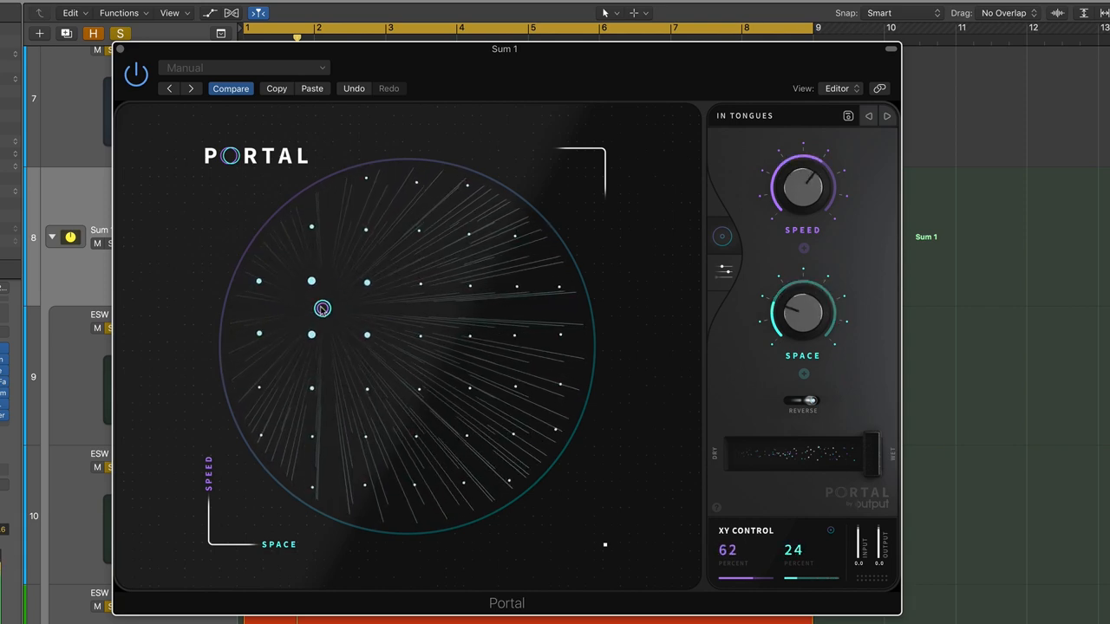
pyautogui.moveTo(322, 308); pyautogui.dragTo(375, 365)
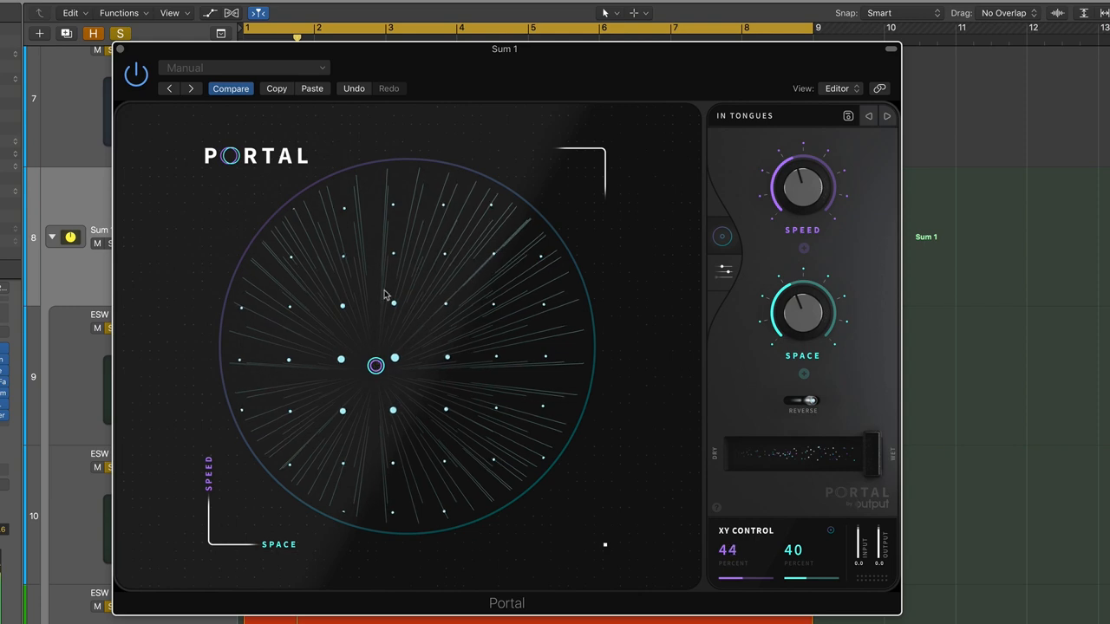
pyautogui.moveTo(374, 364); pyautogui.dragTo(352, 324)
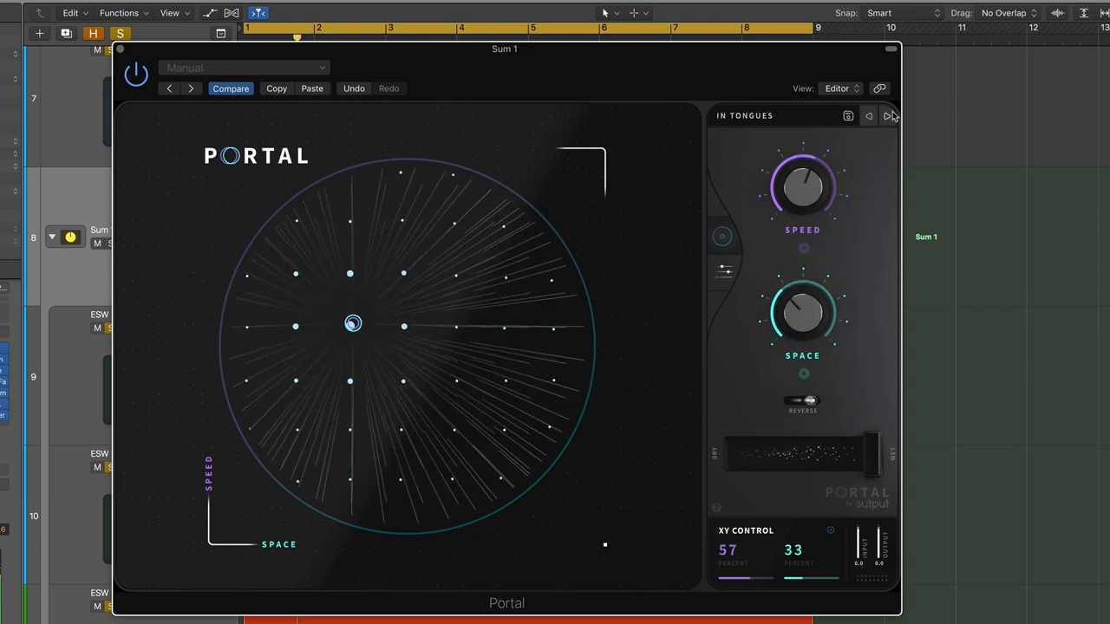
# - Load the Vox Drag preset and move its Drag/FX point from left to upper centre
pyautogui.click(893, 115)
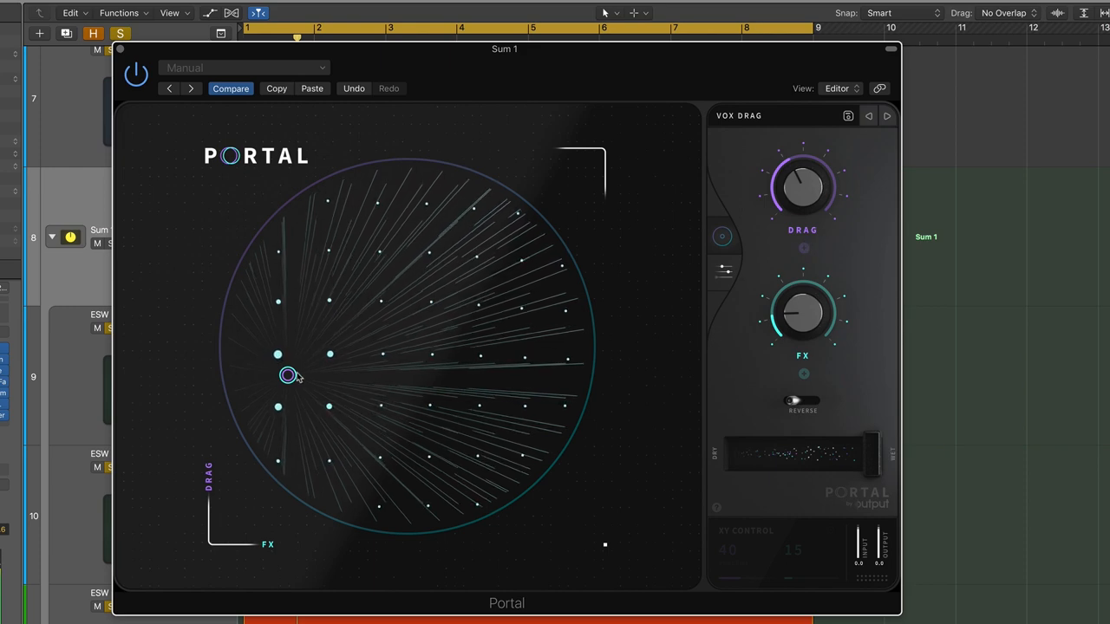
pyautogui.moveTo(288, 375); pyautogui.dragTo(388, 332)
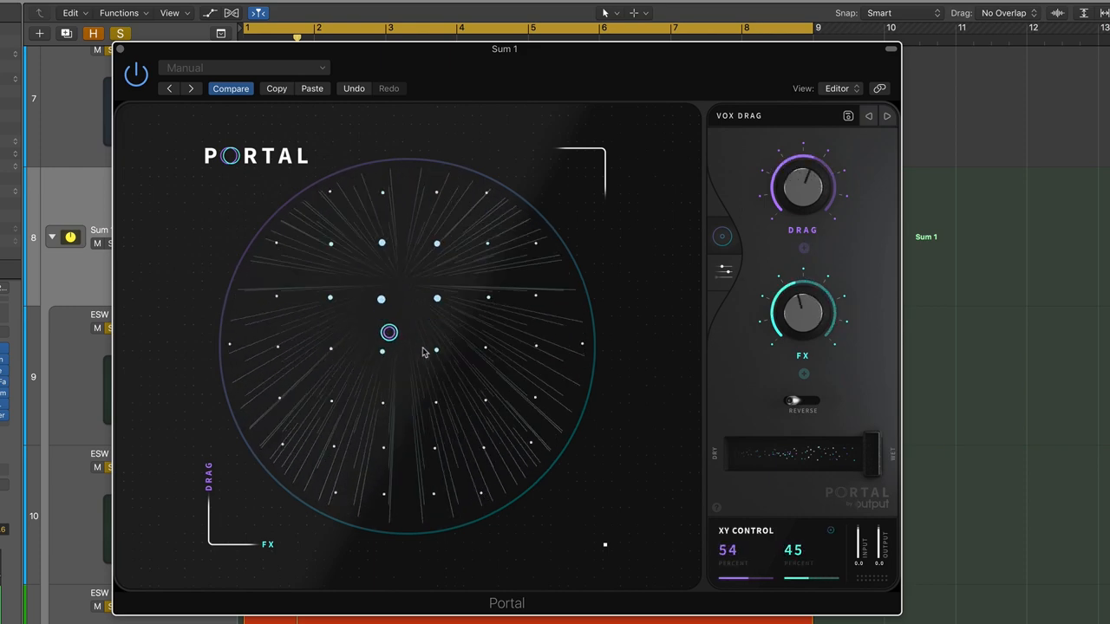
pyautogui.moveTo(388, 332); pyautogui.dragTo(468, 262)
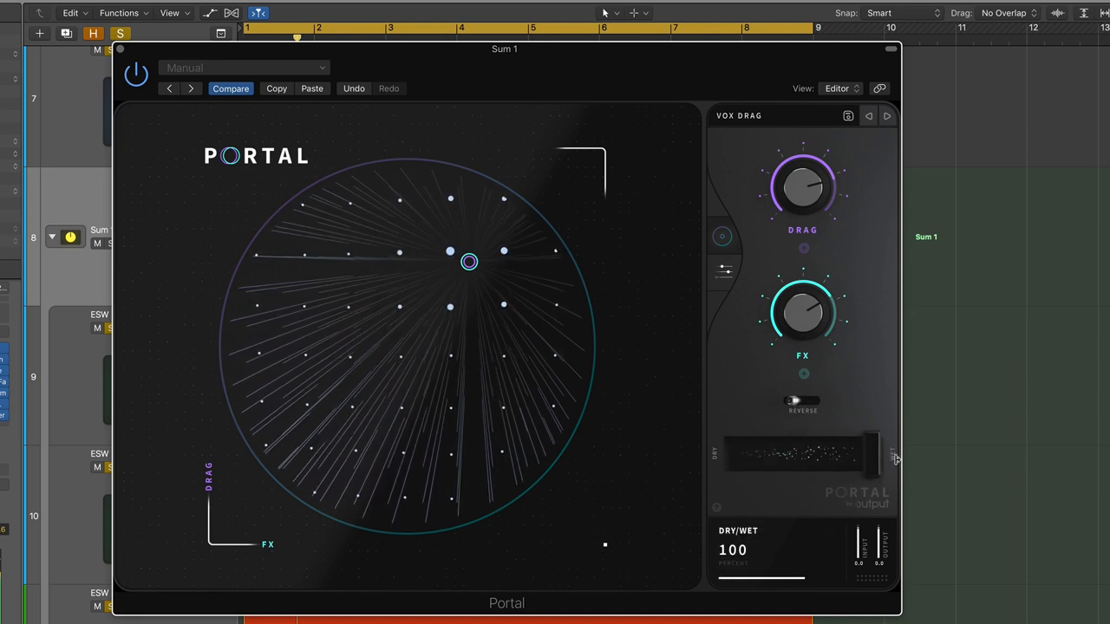
pyautogui.moveTo(721, 297)
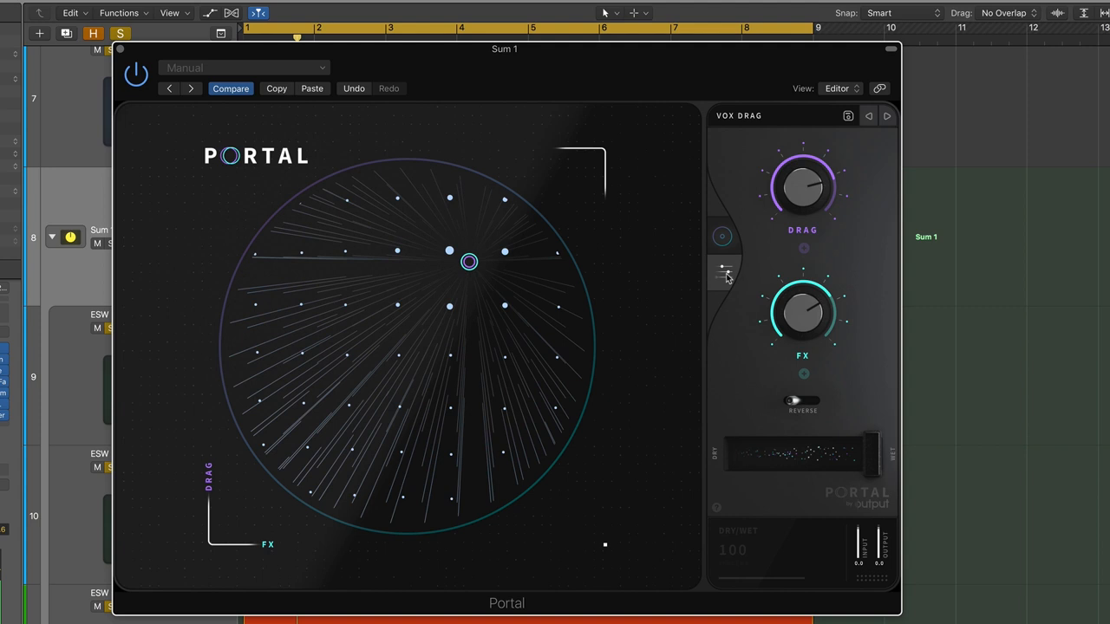
# - Show the Grain Controls editor for Vox Drag, then open the preset browser
pyautogui.click(723, 271)
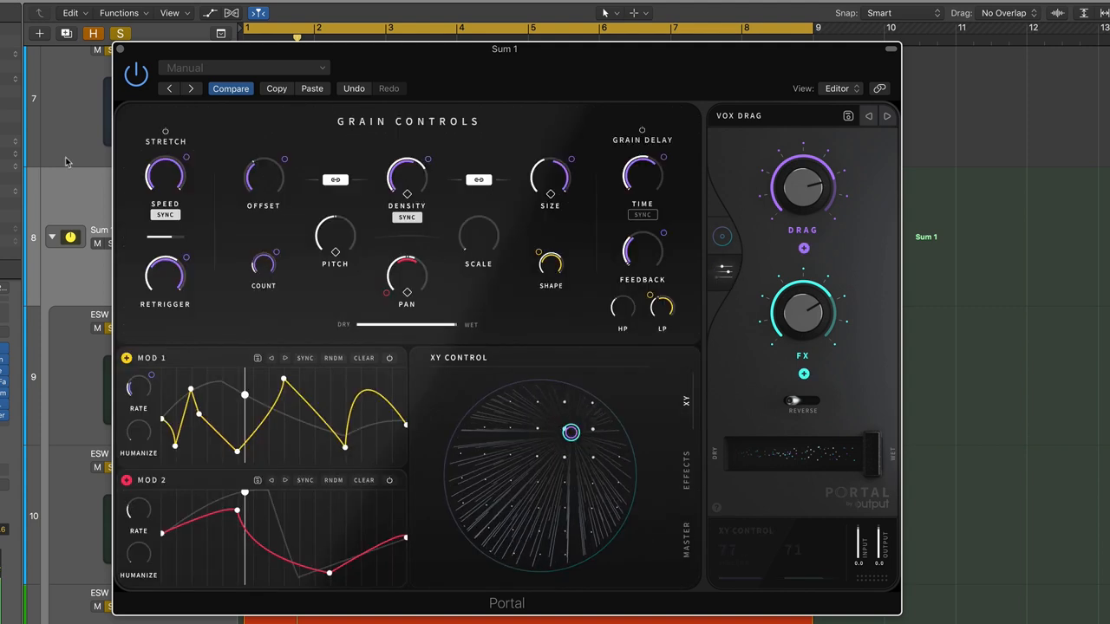
pyautogui.moveTo(66, 162)
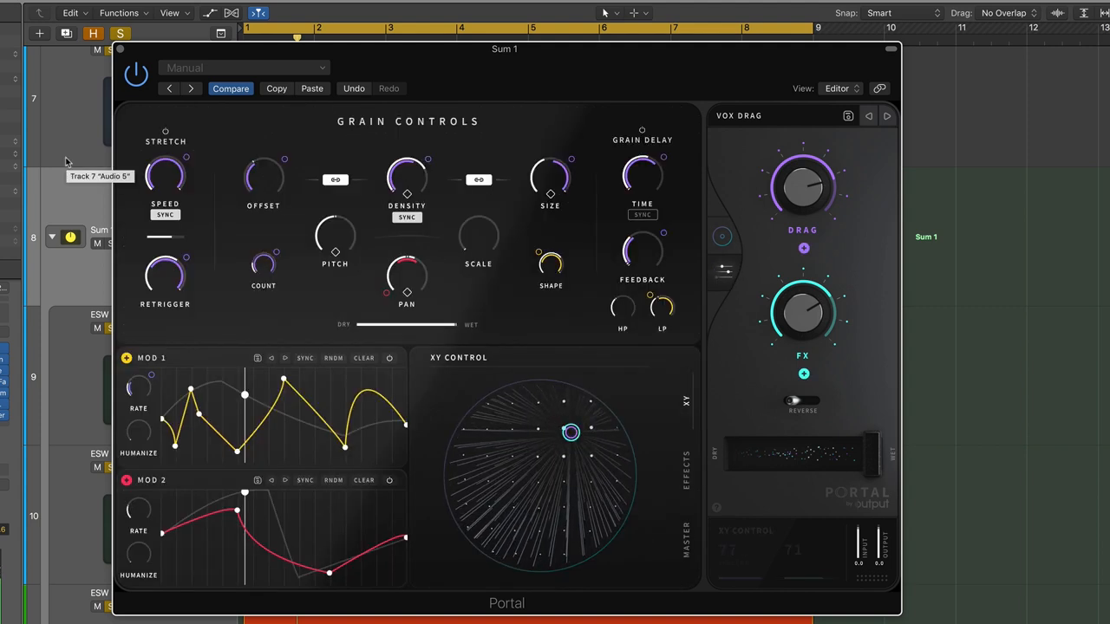
pyautogui.moveTo(215, 348)
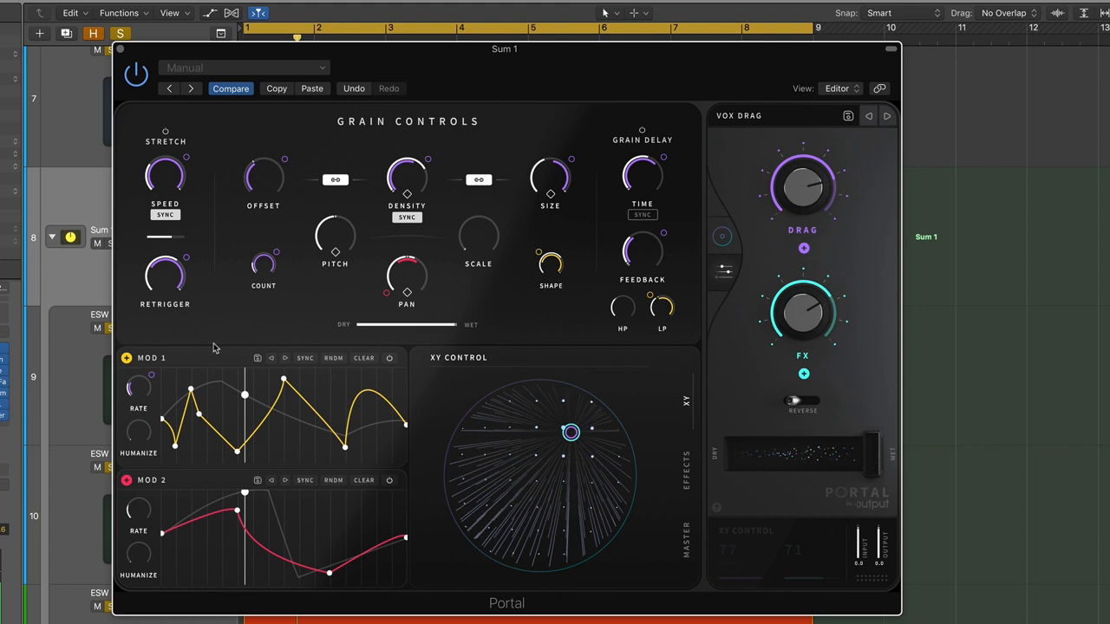
pyautogui.click(738, 115)
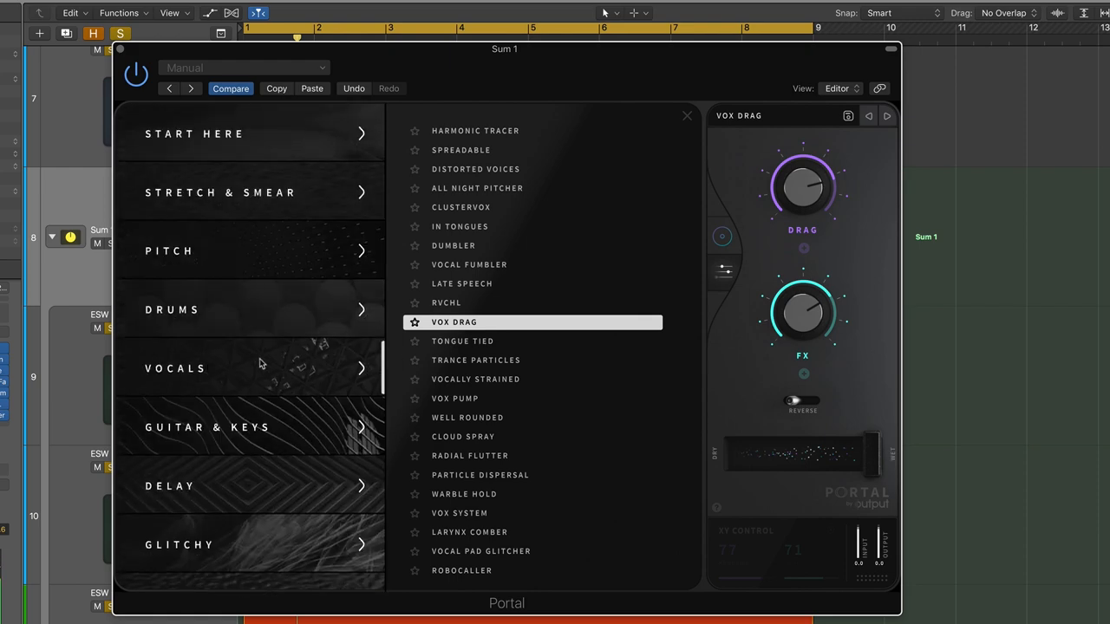
# - Scroll through the Vocals preset list with Vox Drag selected
pyautogui.scroll(-3)
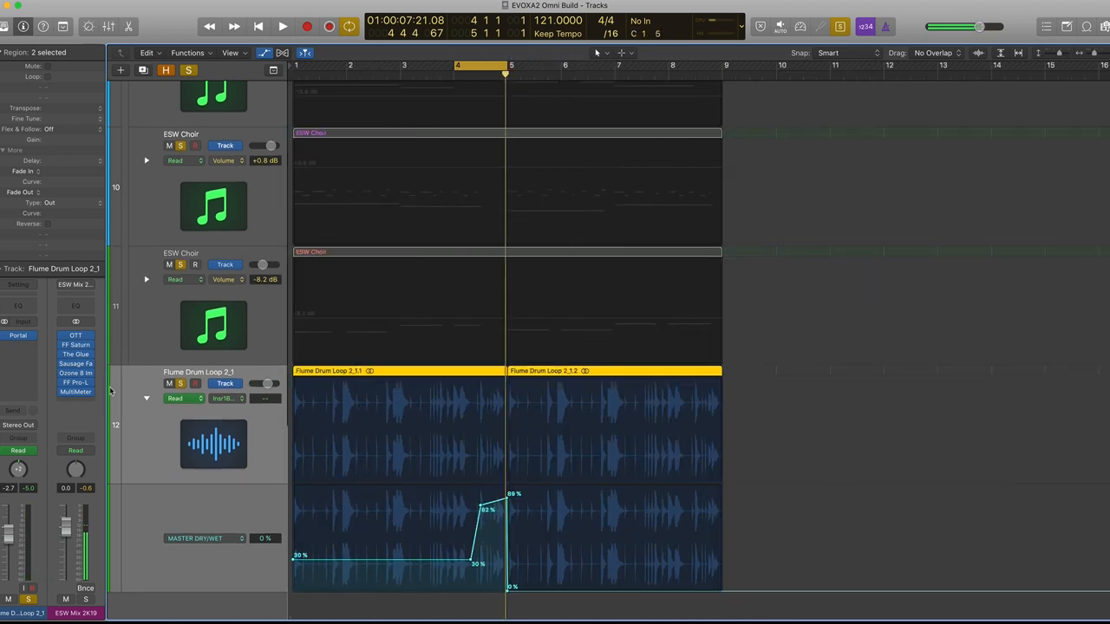
# - Open the Portal insert on the Flume Drum Loop track
pyautogui.click(18, 335)
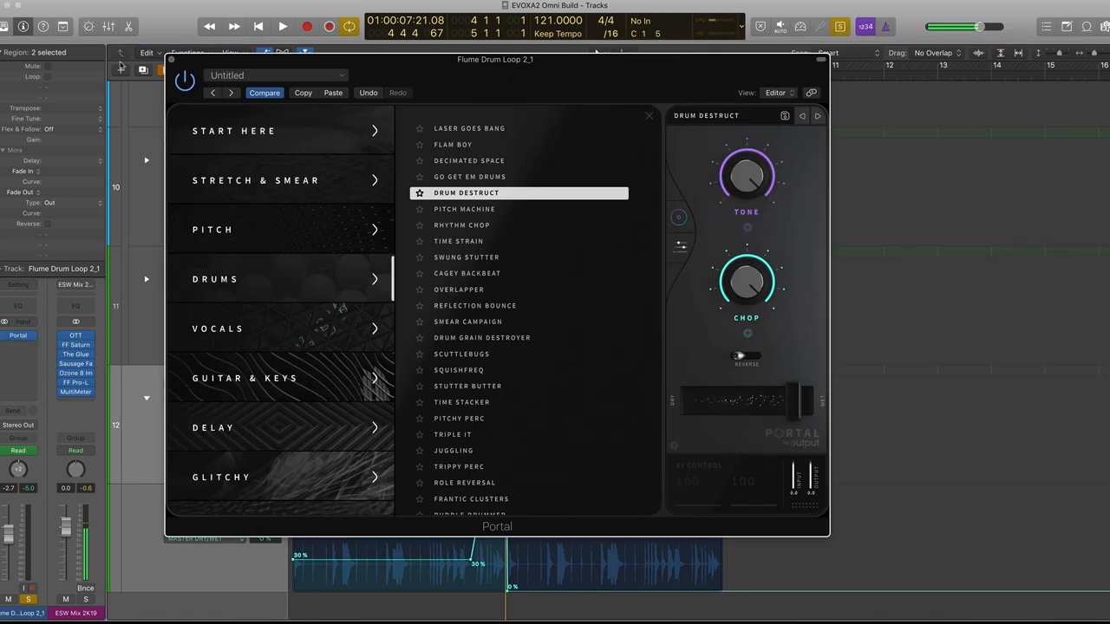
# - Audition drum presets such as Reflection Bounce during playback, then close Portal
pyautogui.moveTo(495, 59); pyautogui.dragTo(399, 62)
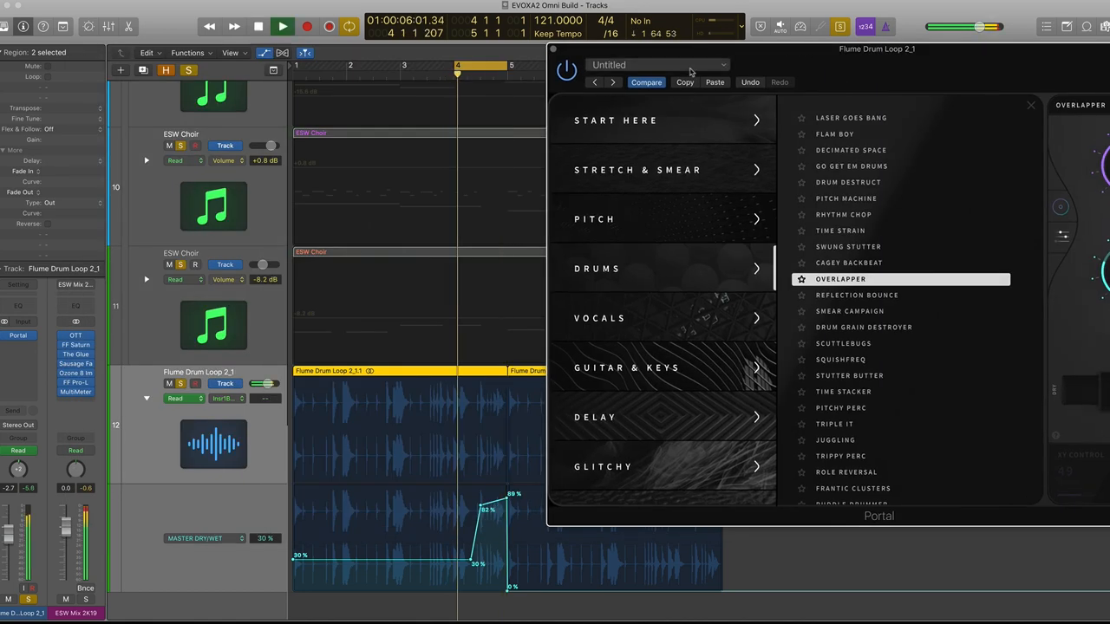
pyautogui.click(856, 295)
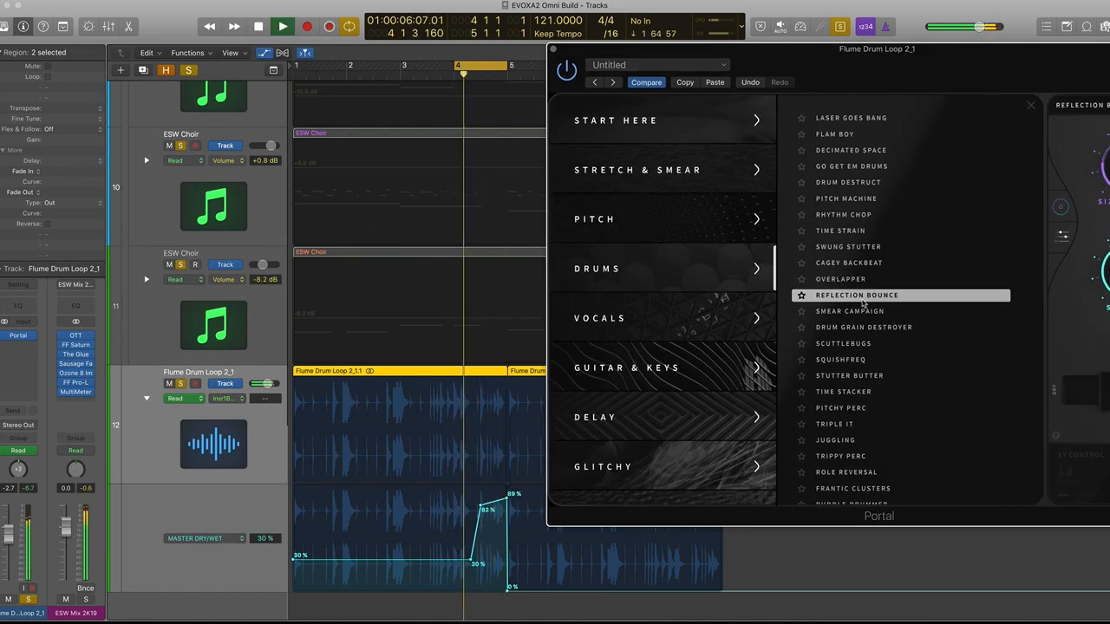
pyautogui.click(849, 311)
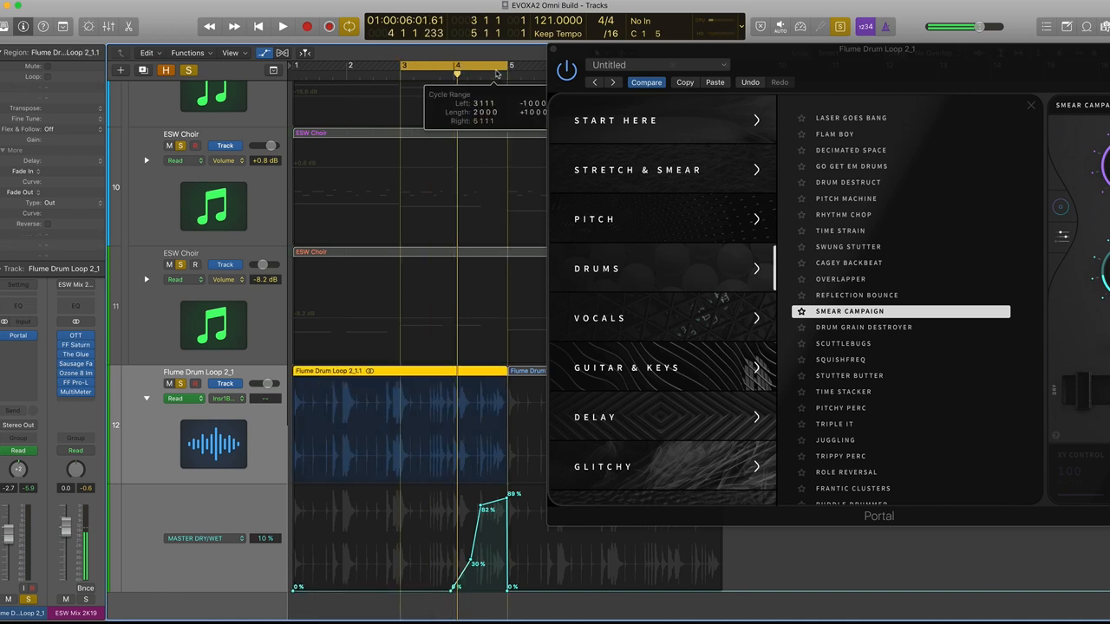
pyautogui.click(301, 26)
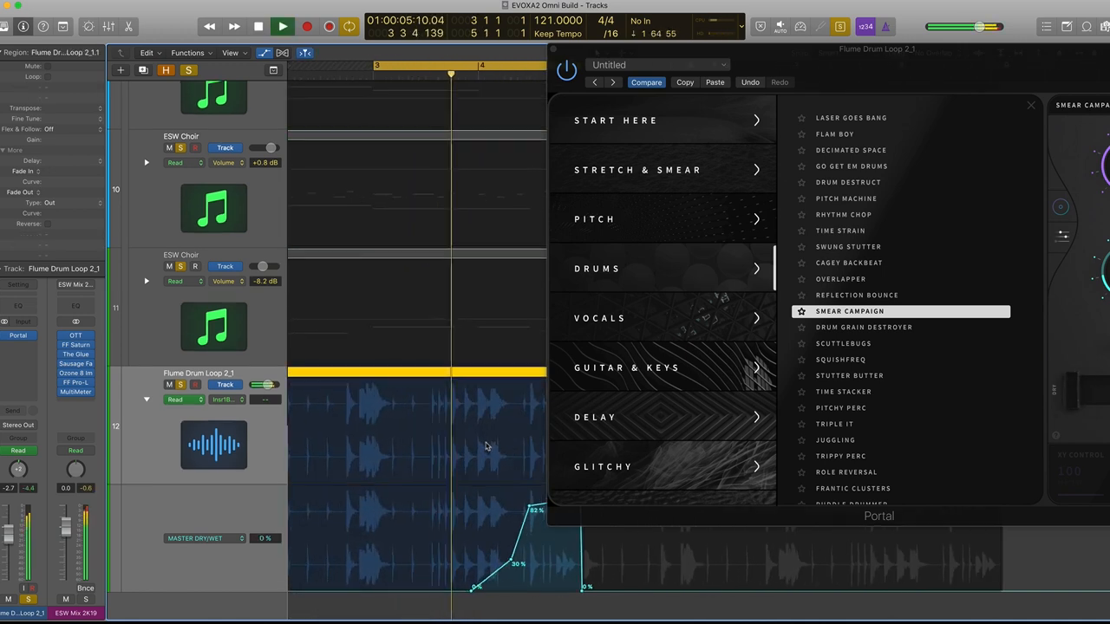
pyautogui.click(1030, 105)
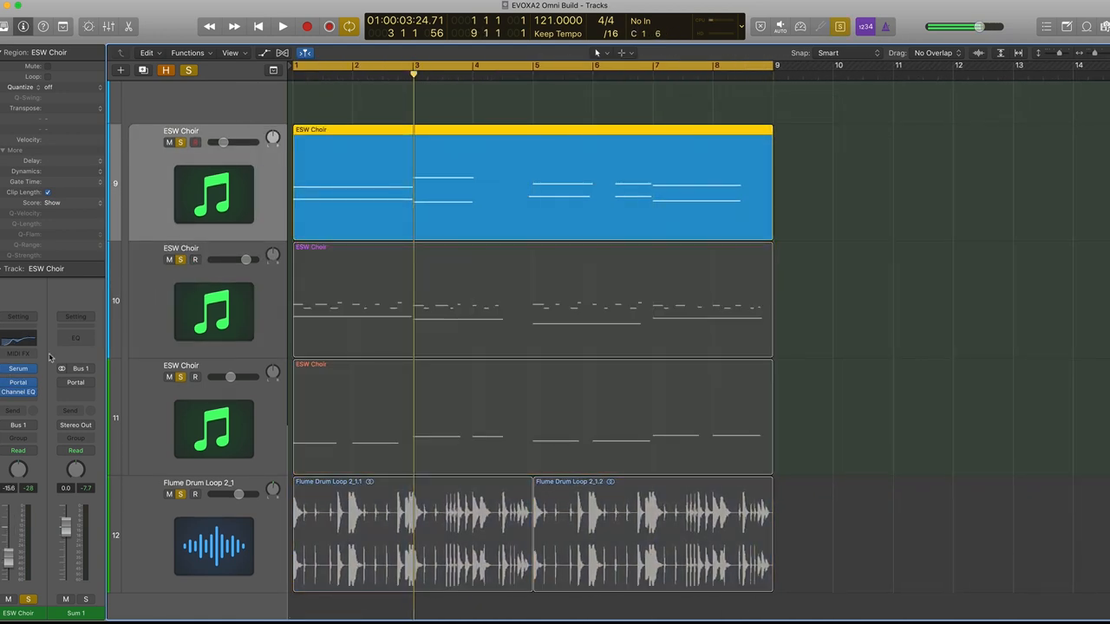
# - Open the ESW Choir Portal and sweep its XY pad upper-left, lower-right, then back
pyautogui.click(19, 382)
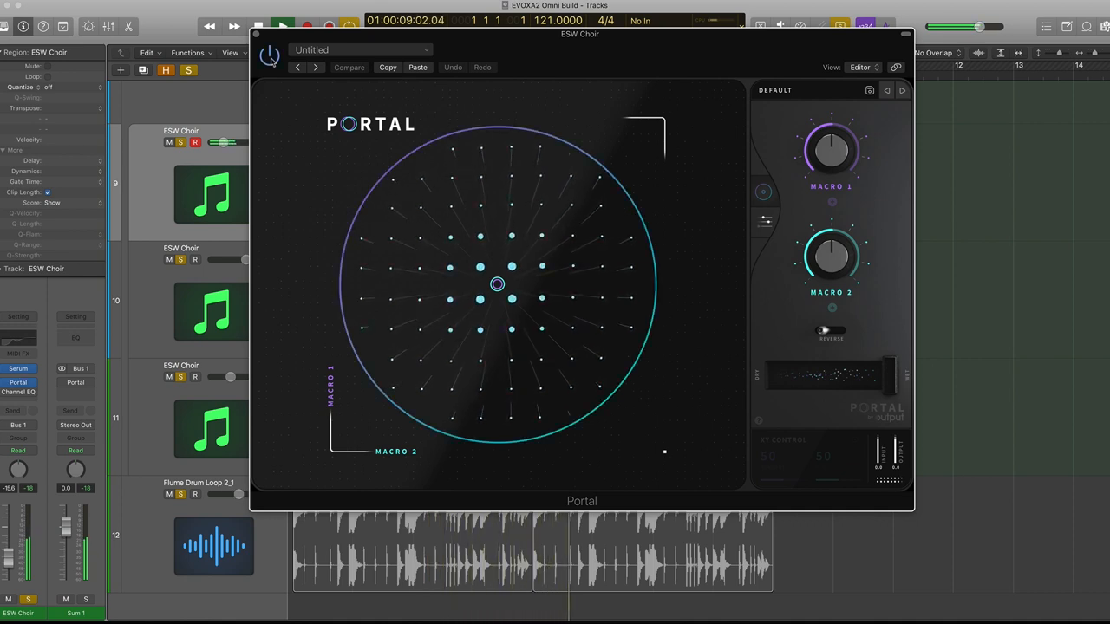
pyautogui.moveTo(496, 284); pyautogui.dragTo(442, 221)
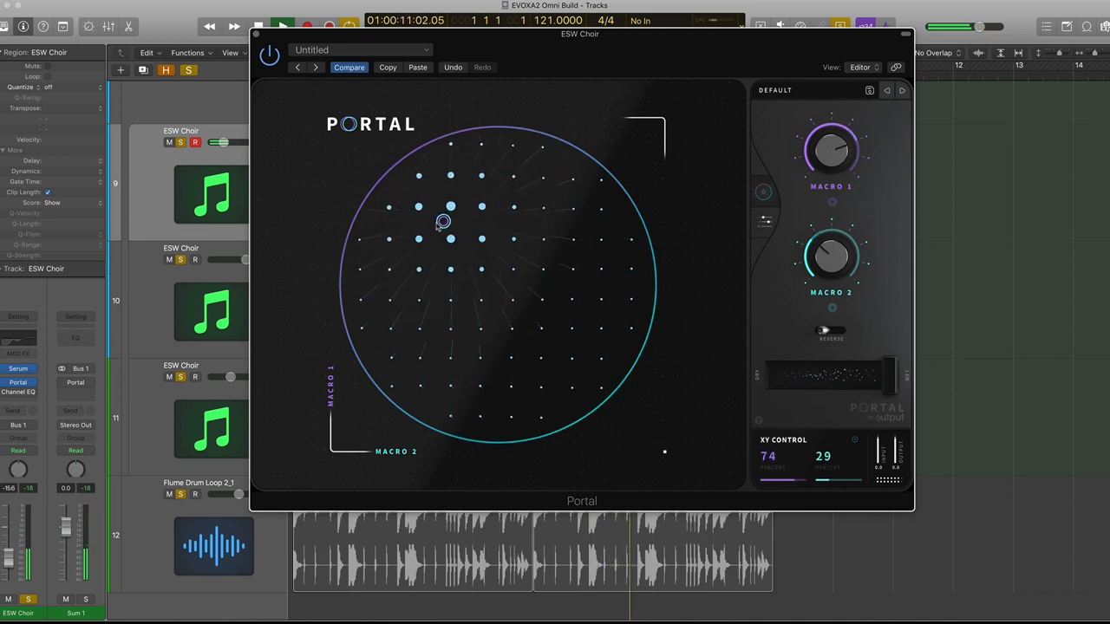
pyautogui.moveTo(442, 223); pyautogui.dragTo(561, 315)
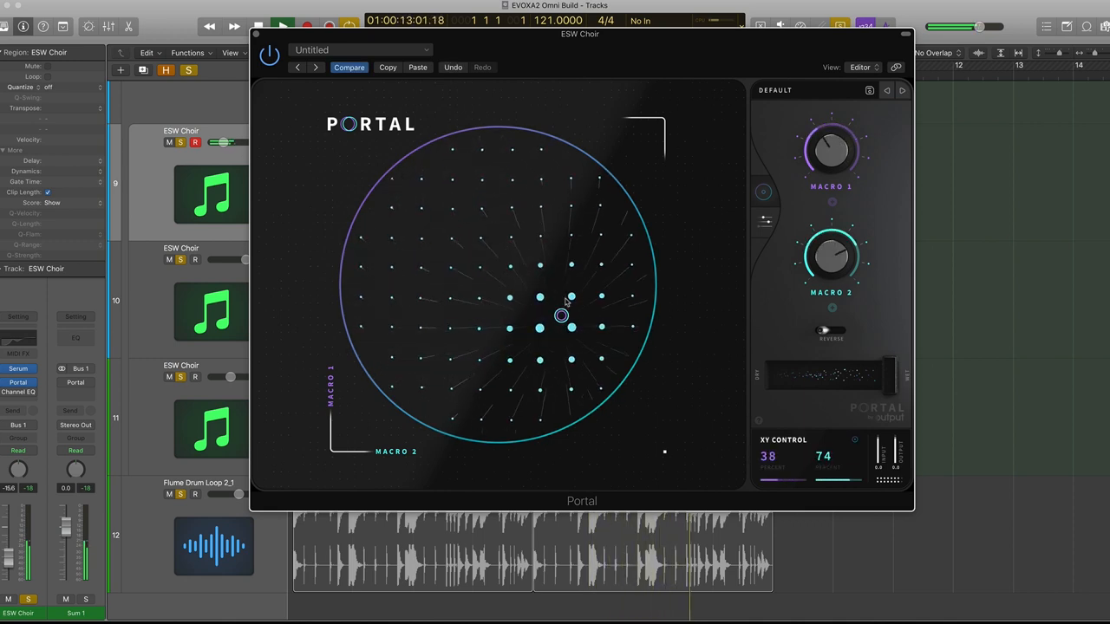
pyautogui.moveTo(561, 315); pyautogui.dragTo(496, 289)
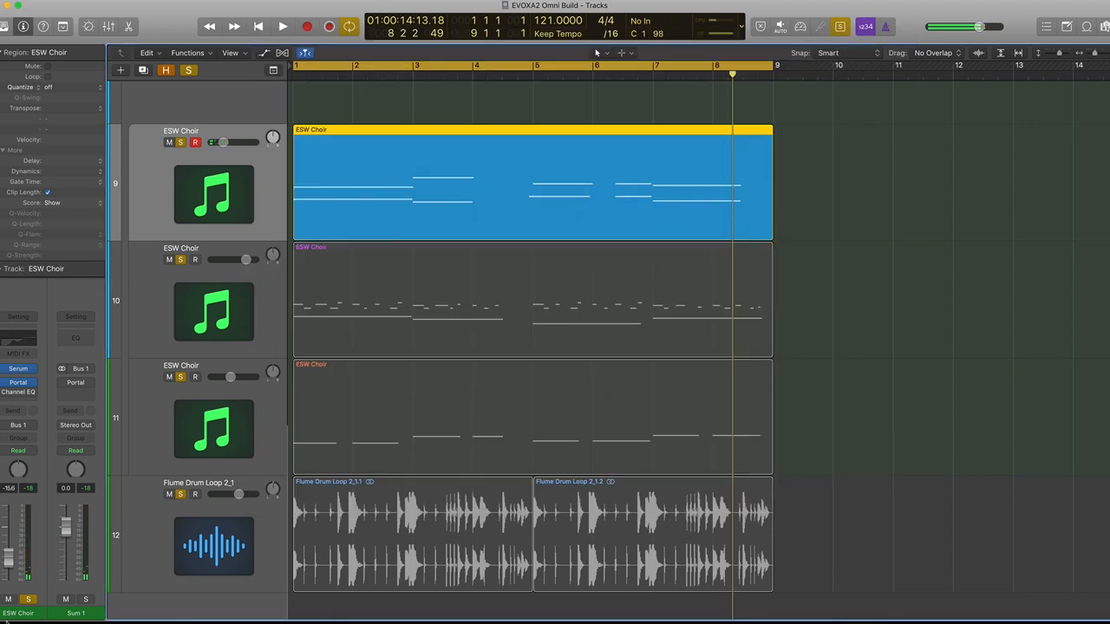
# - Set ESW Choir automation to Touch and record XY pad moves toward the right
pyautogui.click(19, 450)
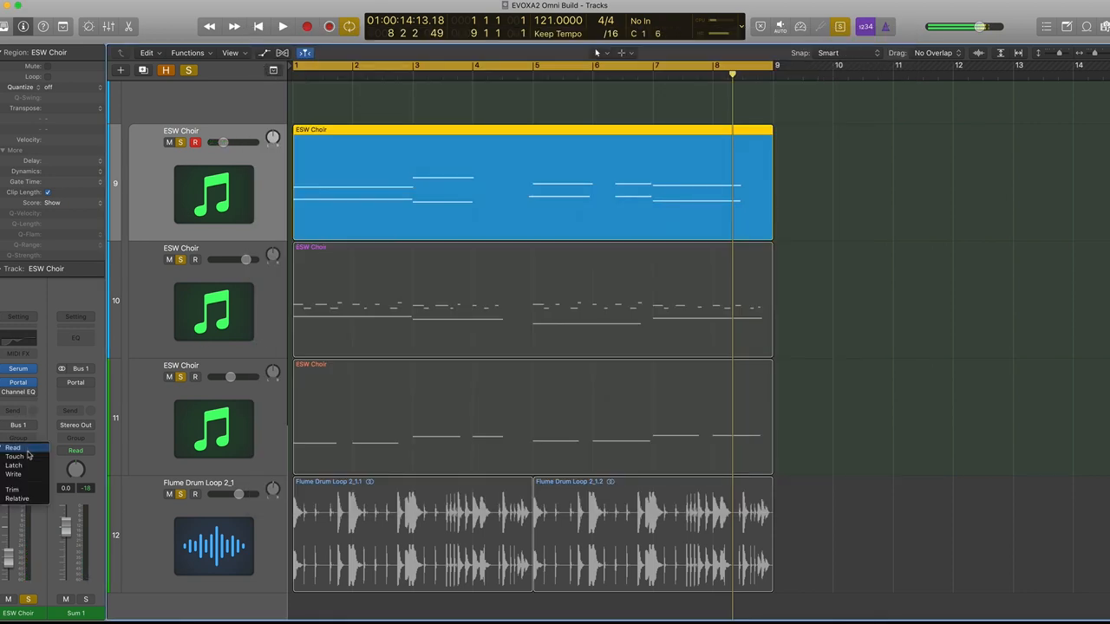
pyautogui.click(13, 448)
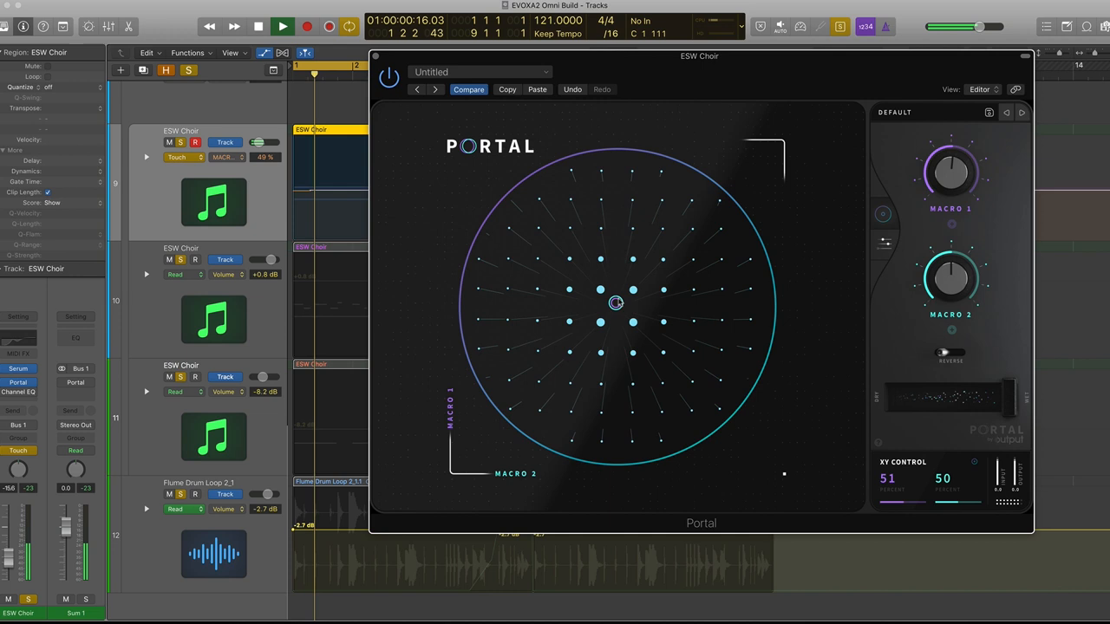
pyautogui.moveTo(616, 302); pyautogui.dragTo(661, 311)
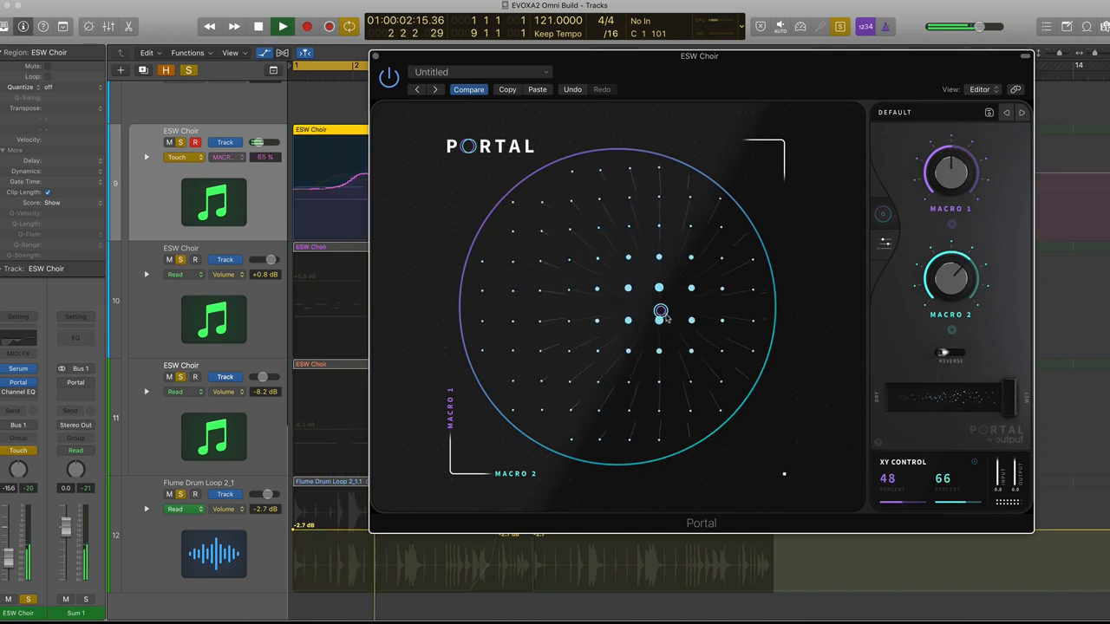
pyautogui.moveTo(661, 310); pyautogui.dragTo(747, 366)
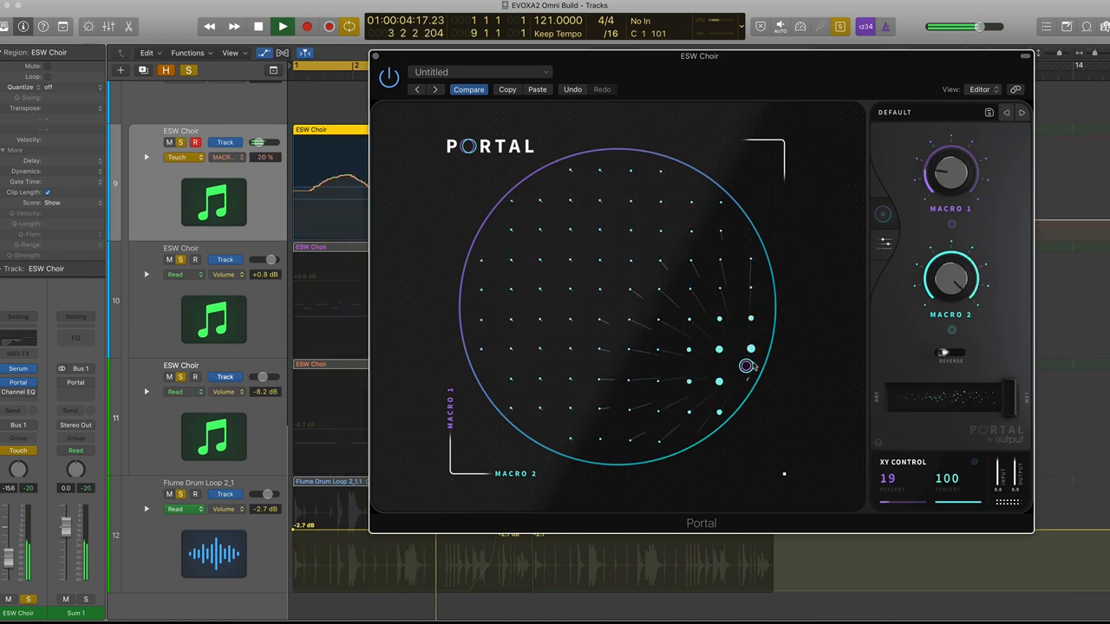
pyautogui.moveTo(747, 365); pyautogui.dragTo(601, 398)
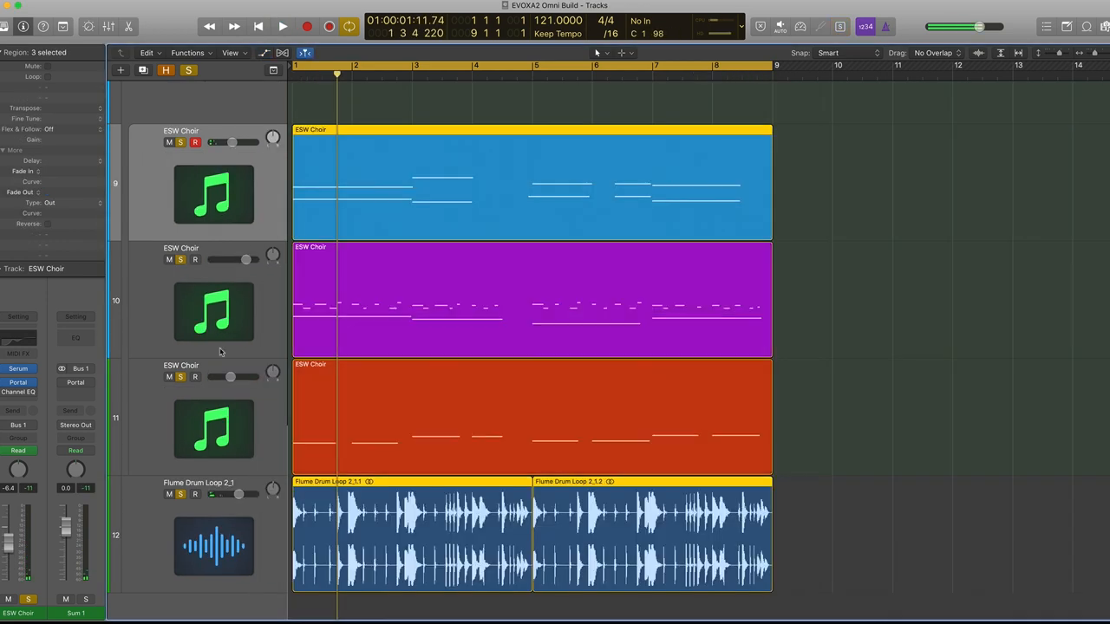
# - Open Portal on the second choir track and lower the Sleep Cycle dry/wet mix
pyautogui.click(529, 299)
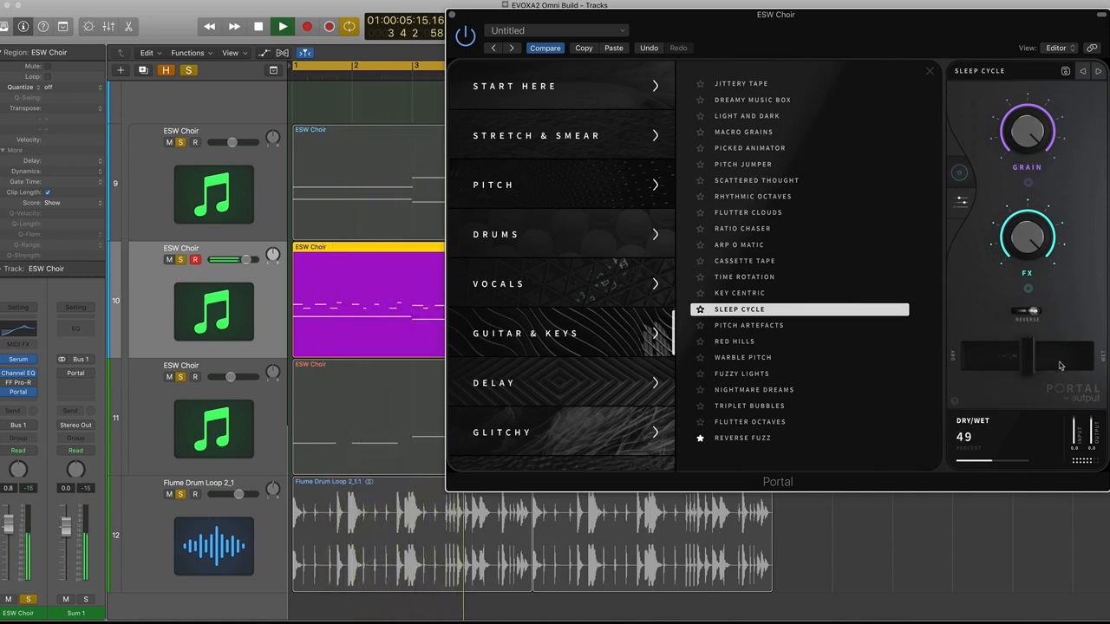
pyautogui.moveTo(1023, 369); pyautogui.dragTo(1018, 368)
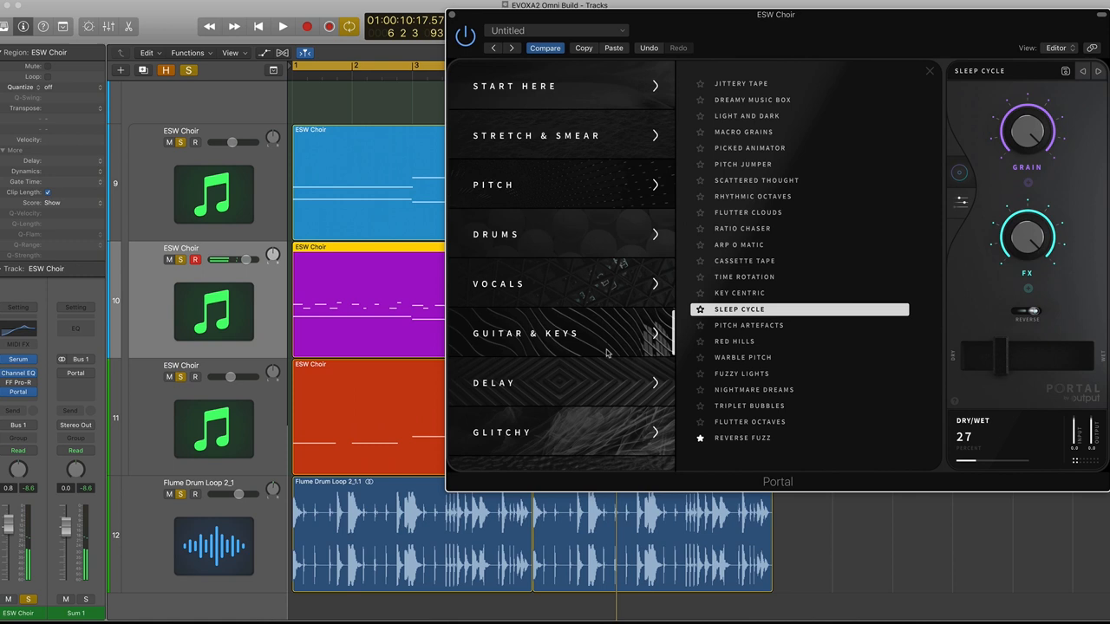
pyautogui.click(929, 70)
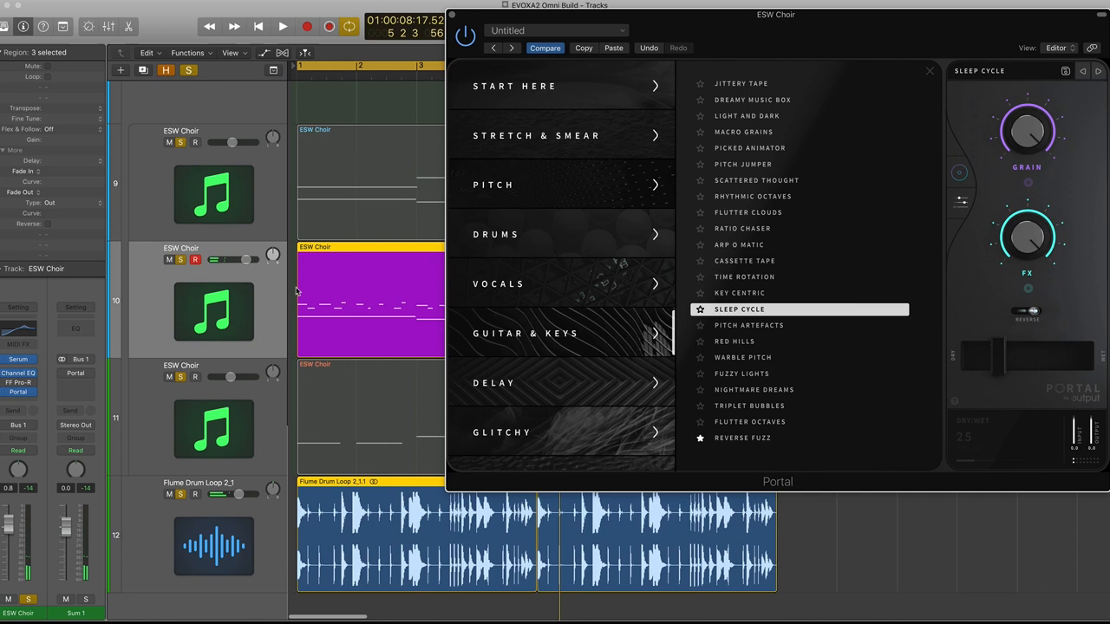
pyautogui.click(304, 27)
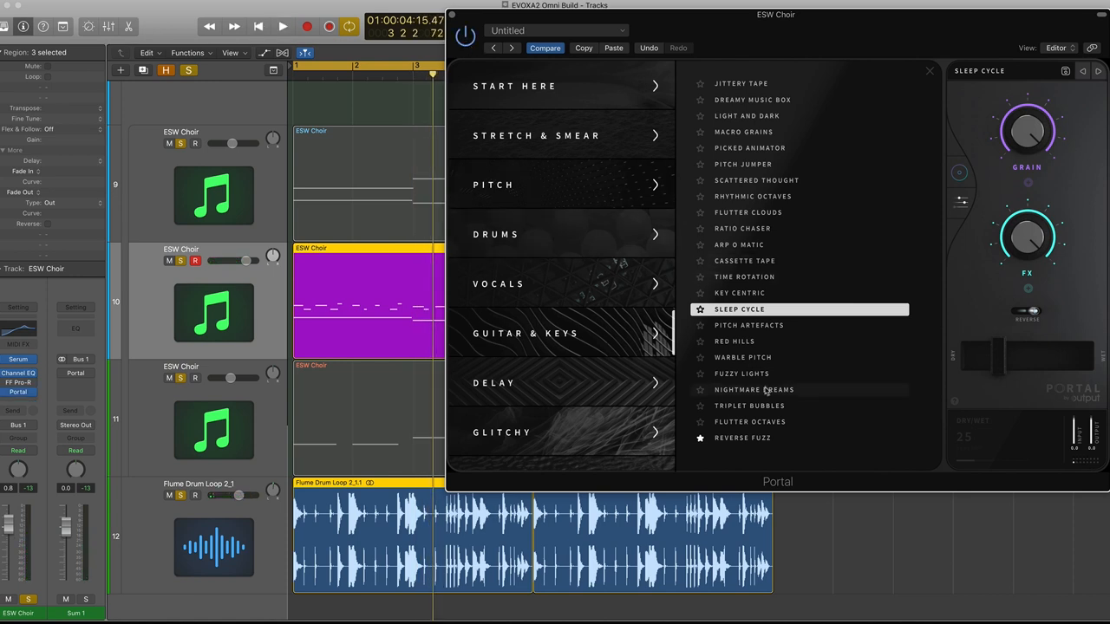
# - Audition Fuzzy Lights, Nightmare Dreams and Triplet Bubbles, then settle on Reverse Fuzz and lower dry/wet
pyautogui.click(742, 372)
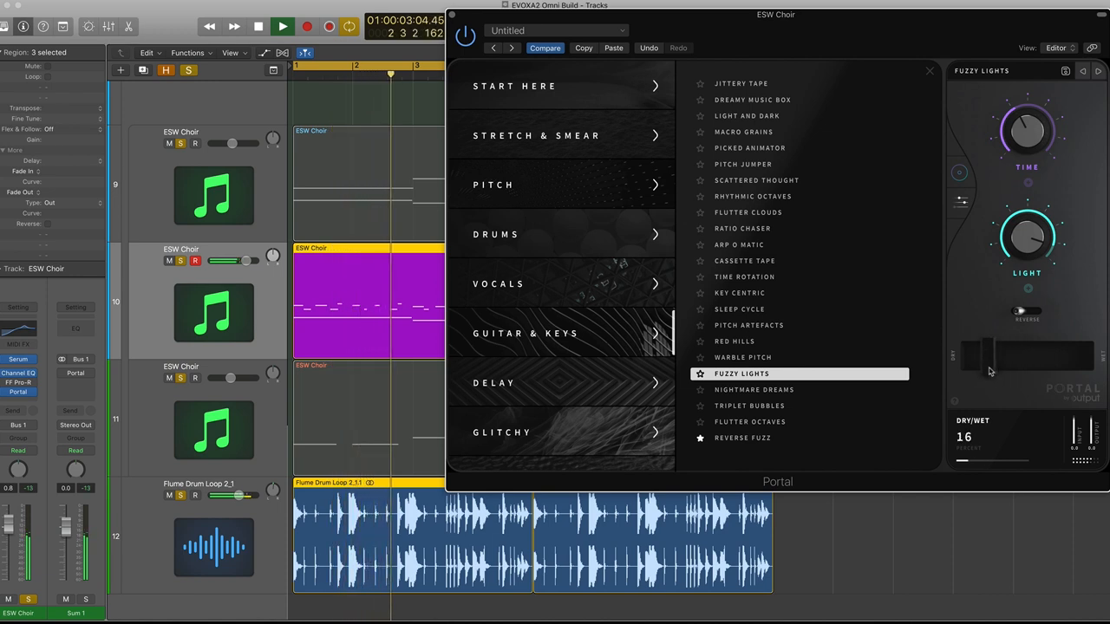
pyautogui.click(743, 389)
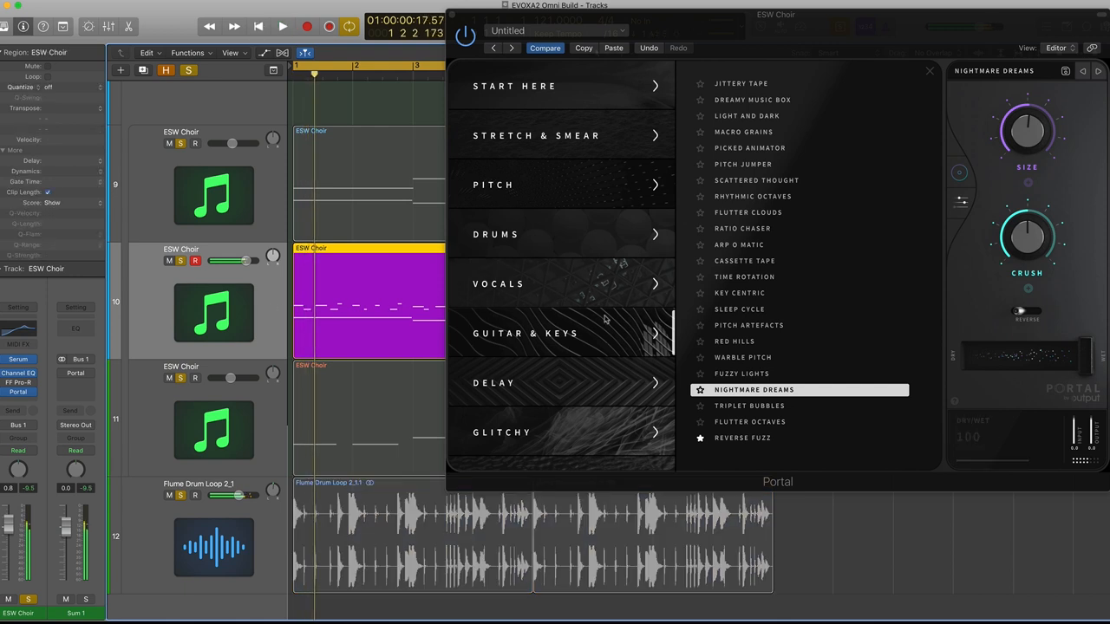
pyautogui.click(753, 406)
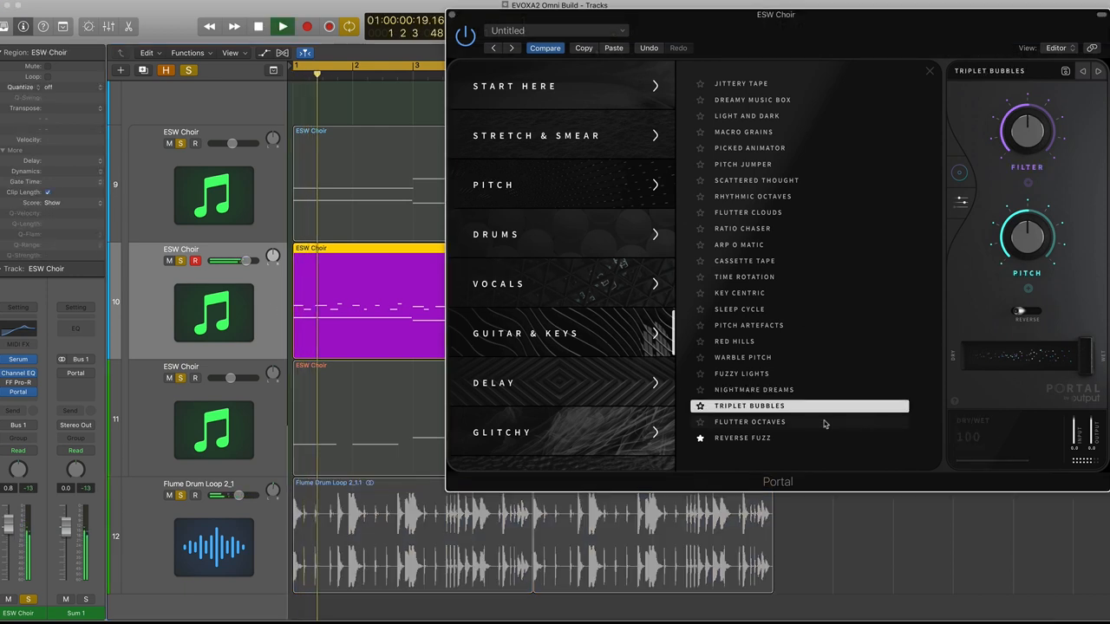
pyautogui.click(740, 438)
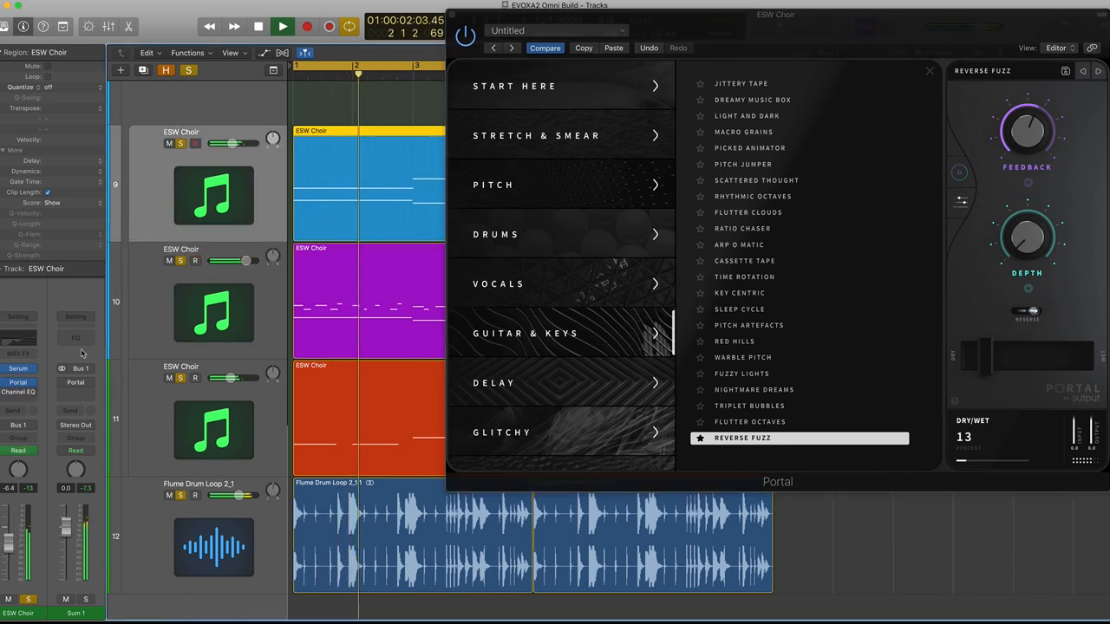
pyautogui.moveTo(239, 143); pyautogui.dragTo(221, 143)
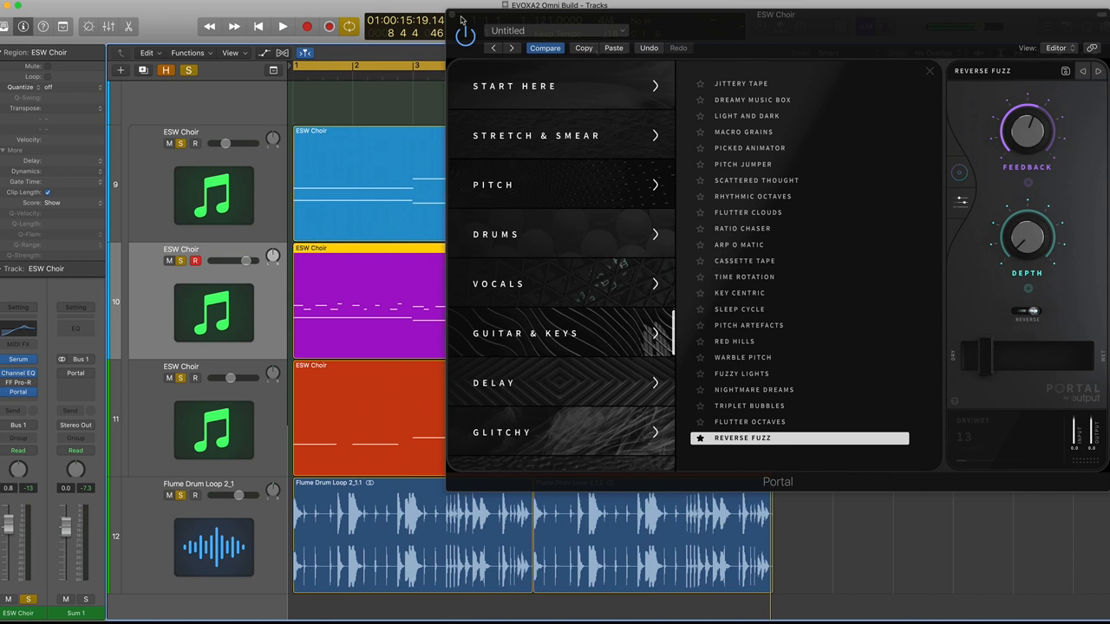
pyautogui.moveTo(533, 284)
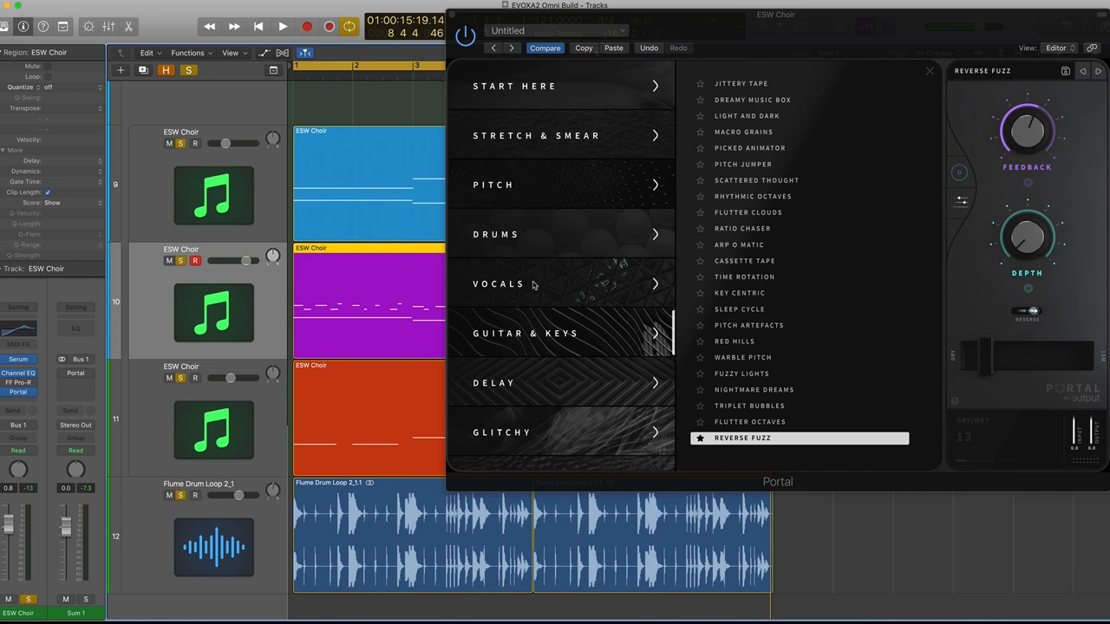